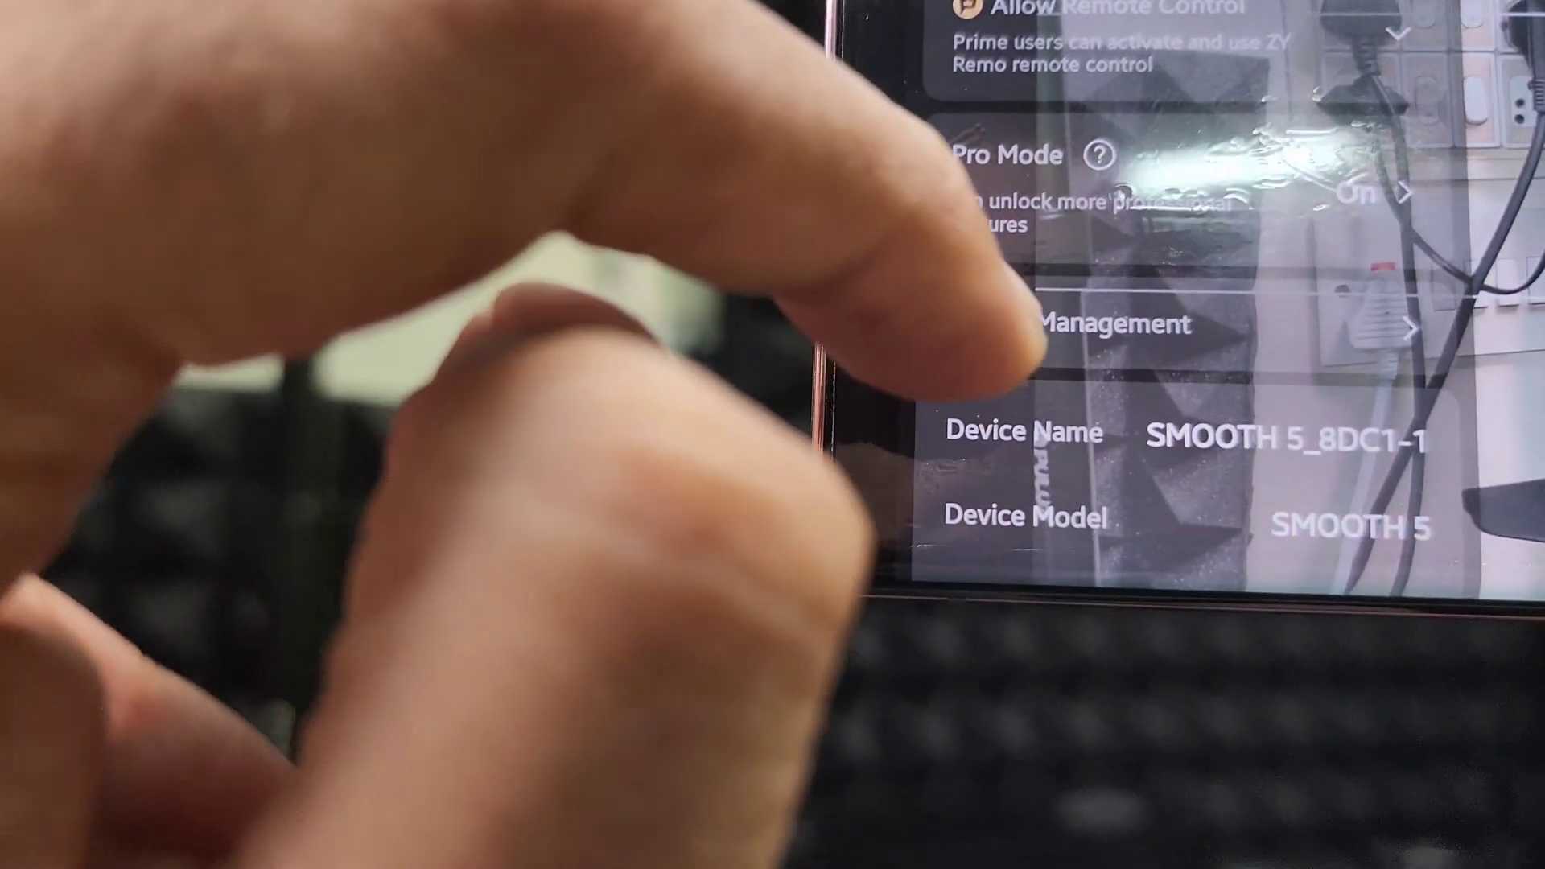
- Scroll to the Device Name and Device Model entries showing SMOOTH 5
scroll("down", 3)
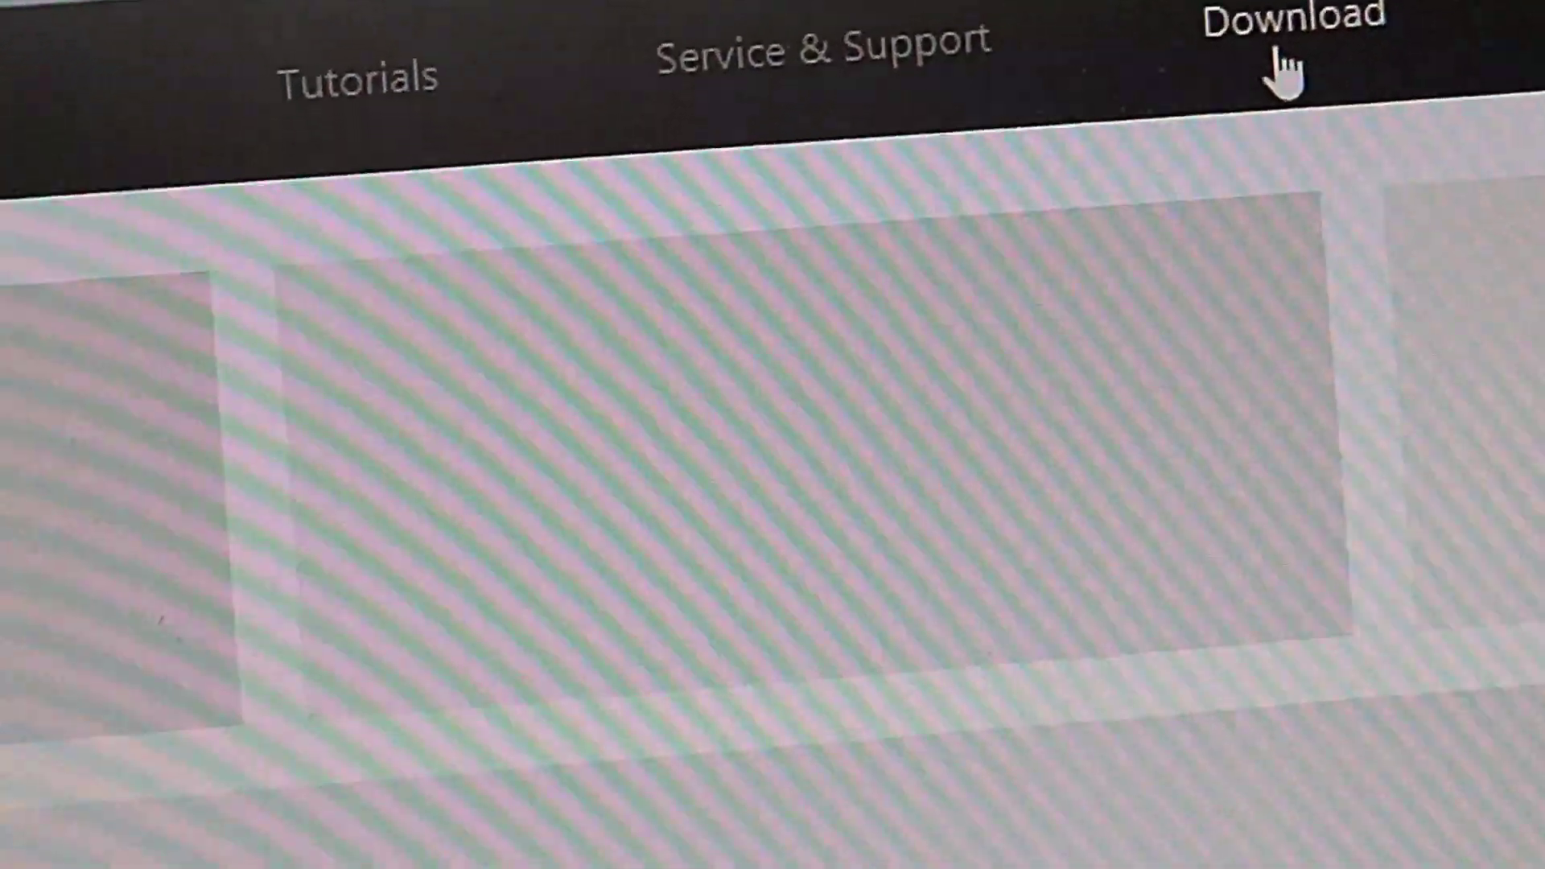
- Go to the firmware and software Download section from the site's navigation bar
left_click(1282, 19)
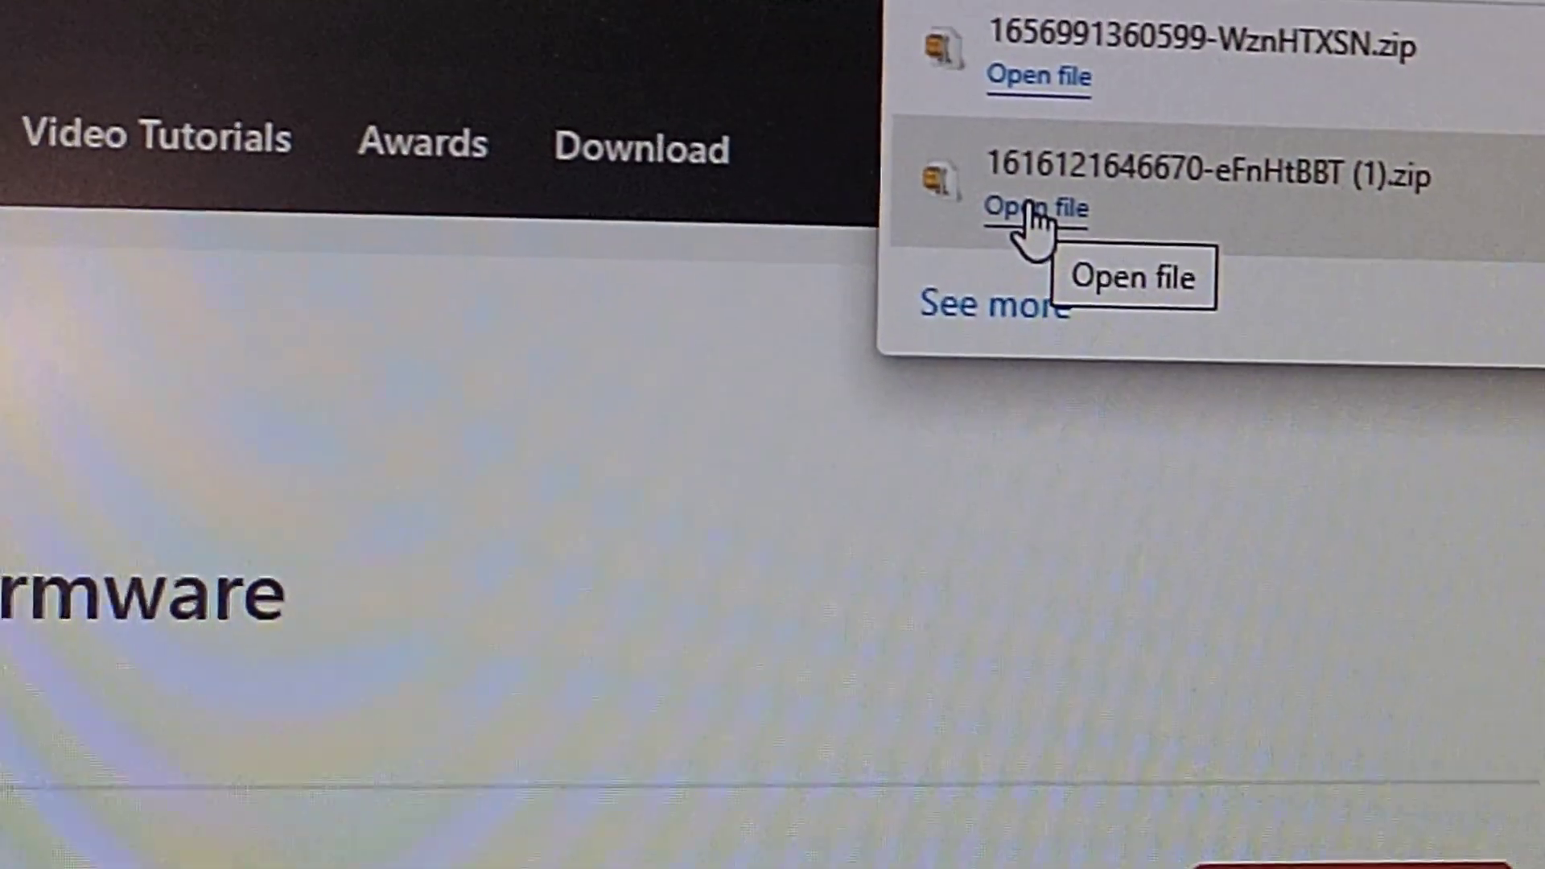
- Unzip the downloaded firmware package to Downloads, producing the SM115 Firmware V1.77 folder
left_click(1032, 207)
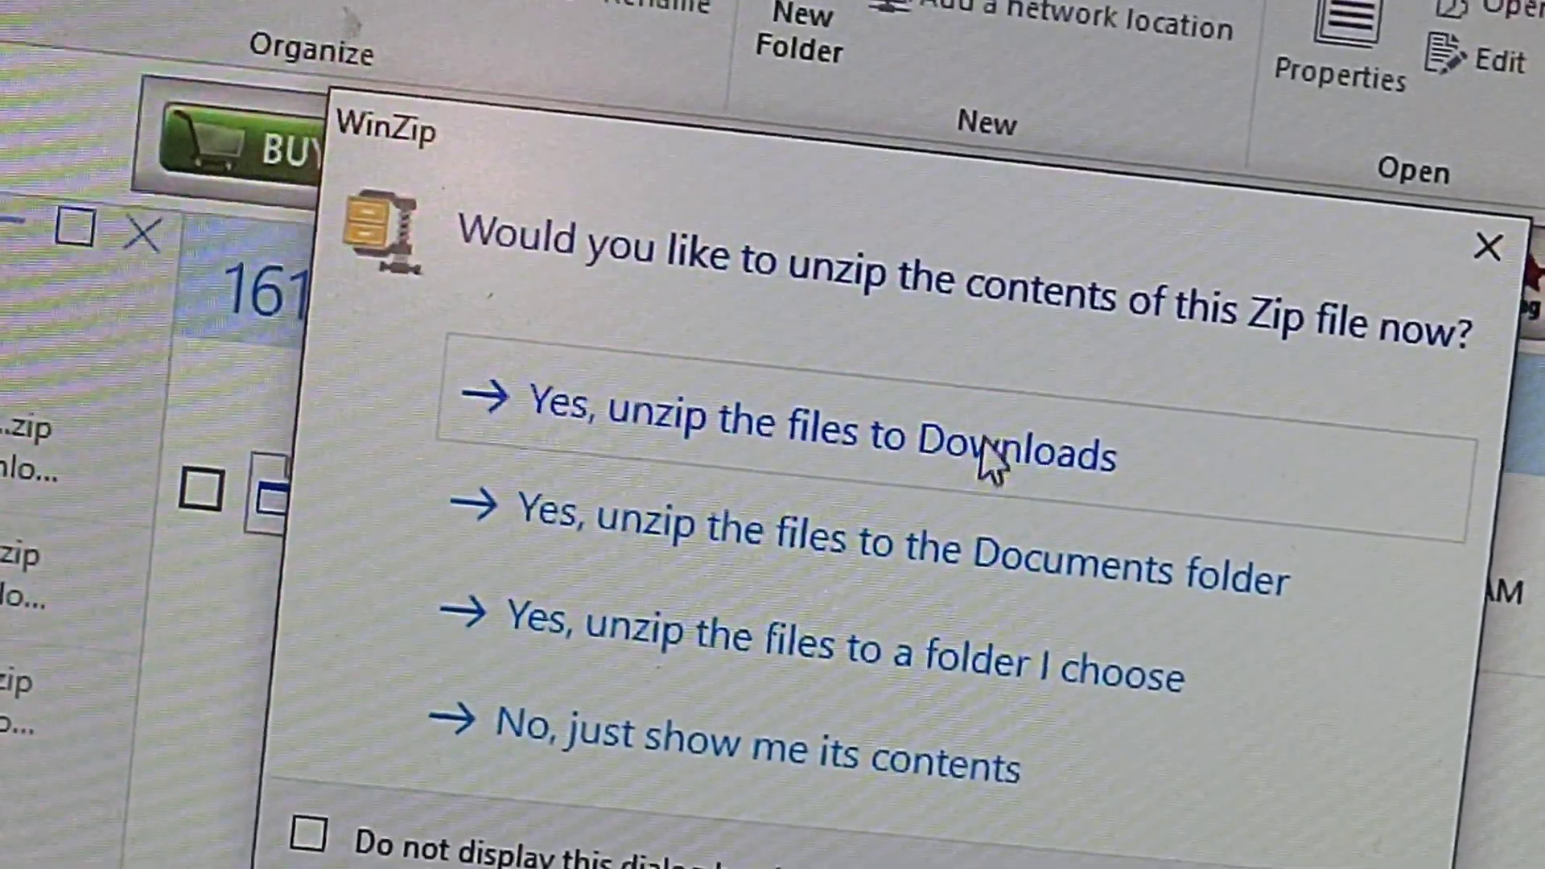
left_click(808, 433)
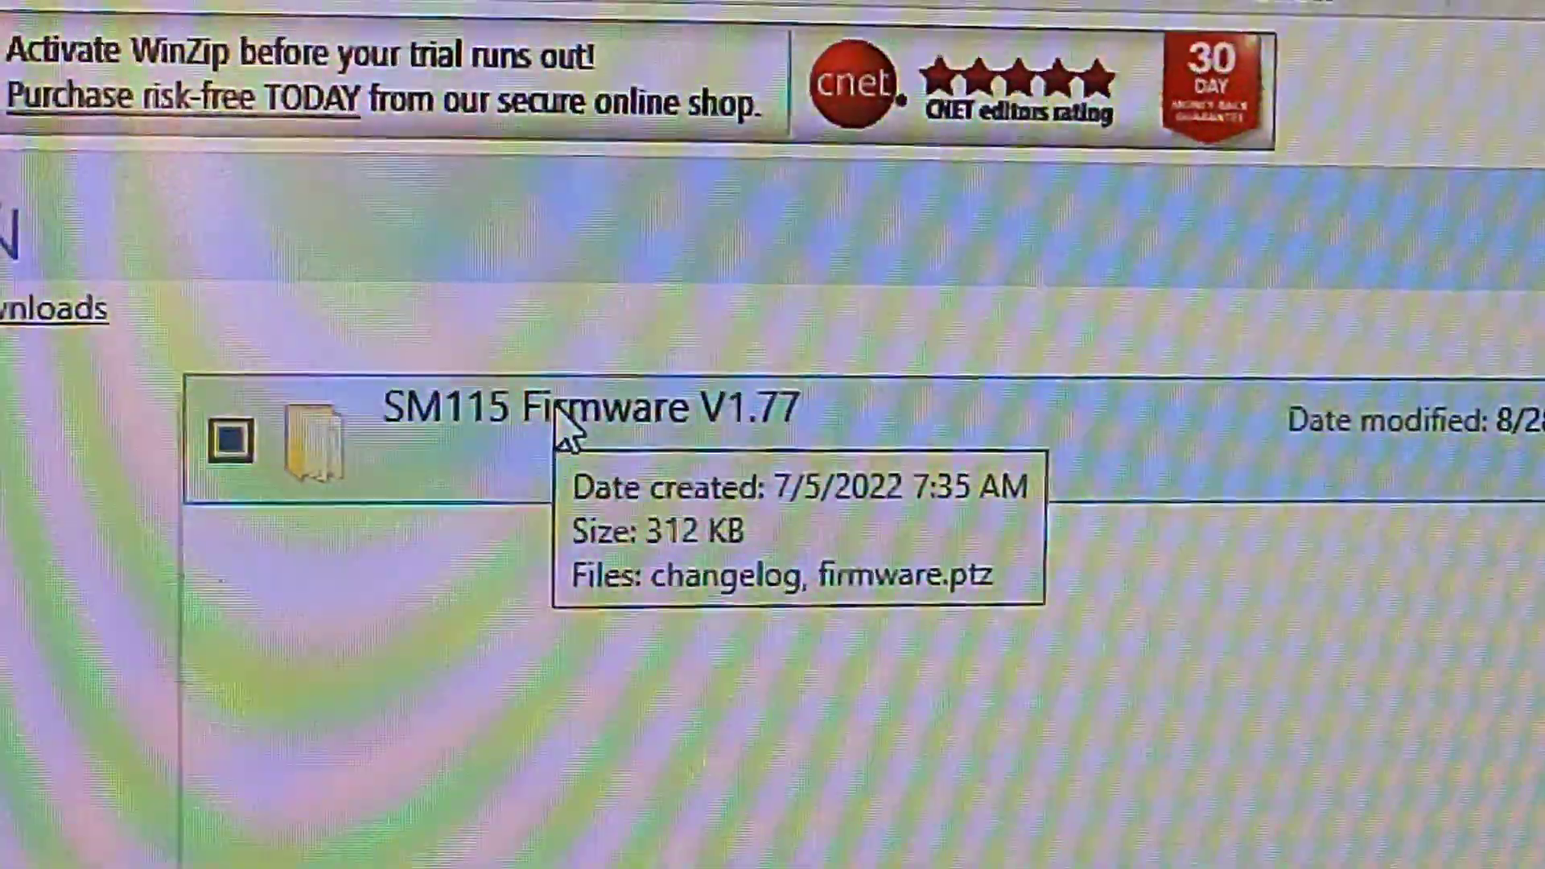
- Enter the SM115 Firmware V1.77 folder containing the changelog and firmware.ptz
double_click(591, 407)
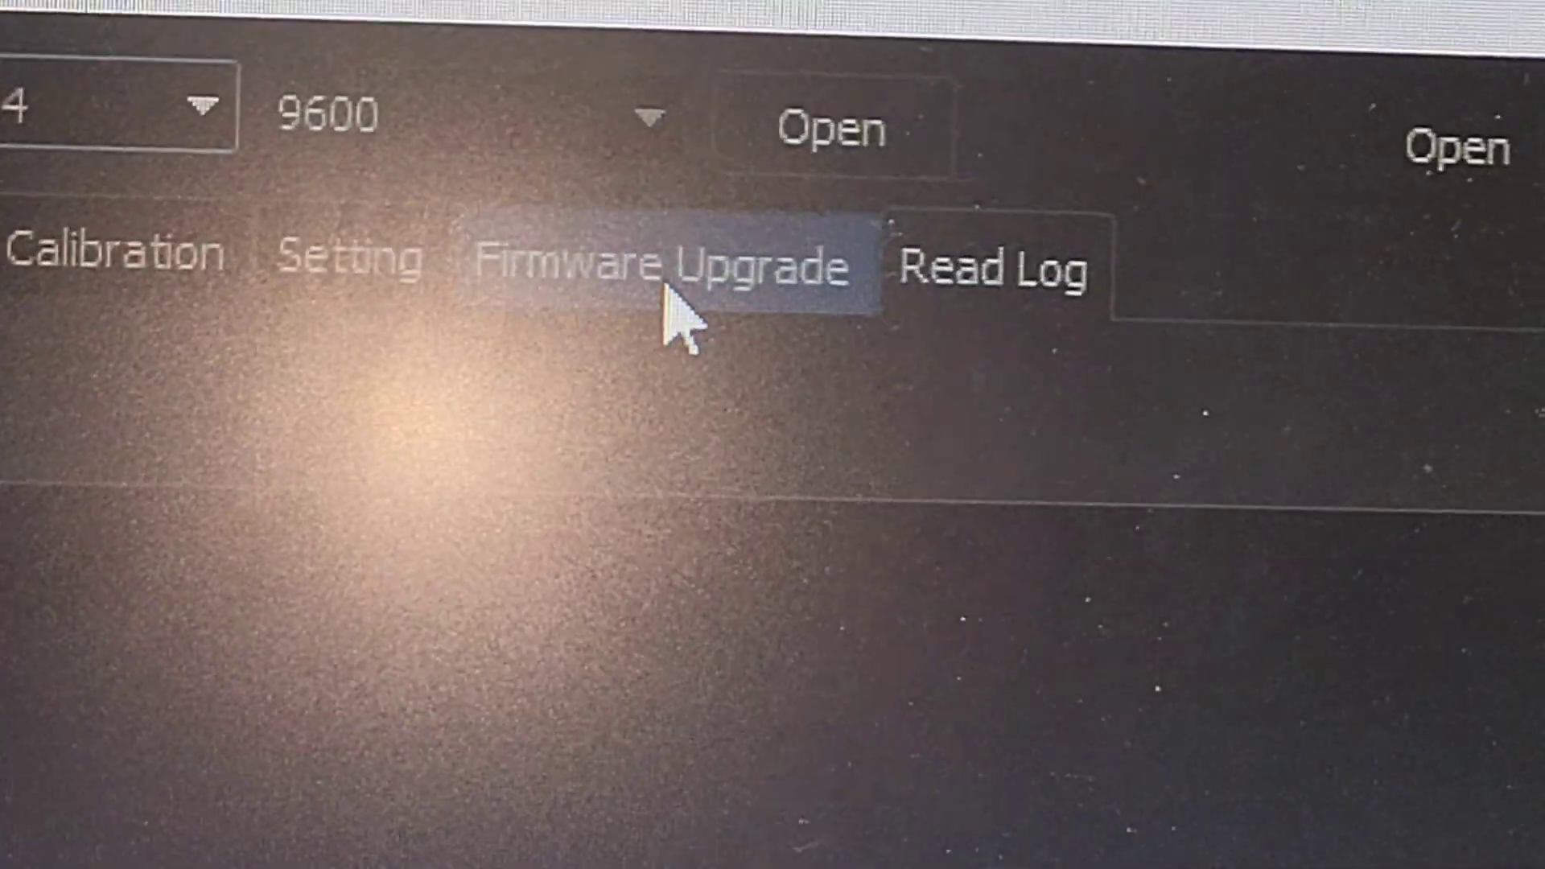
- In Firmware Upgrade, select the extracted firmware.ptz as the file to flash
left_click(670, 265)
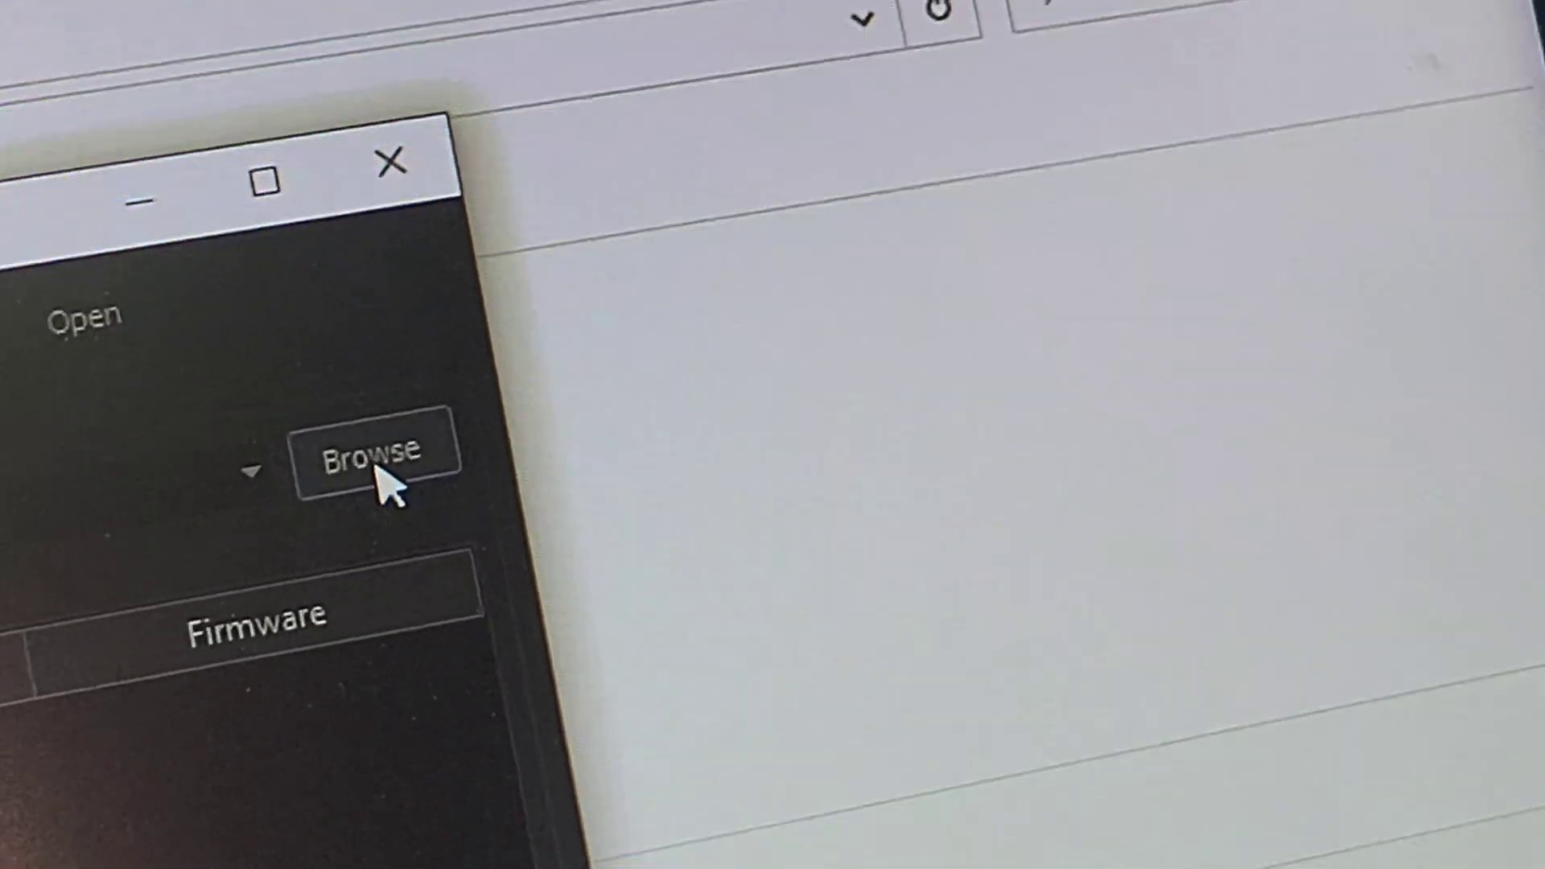
left_click(372, 454)
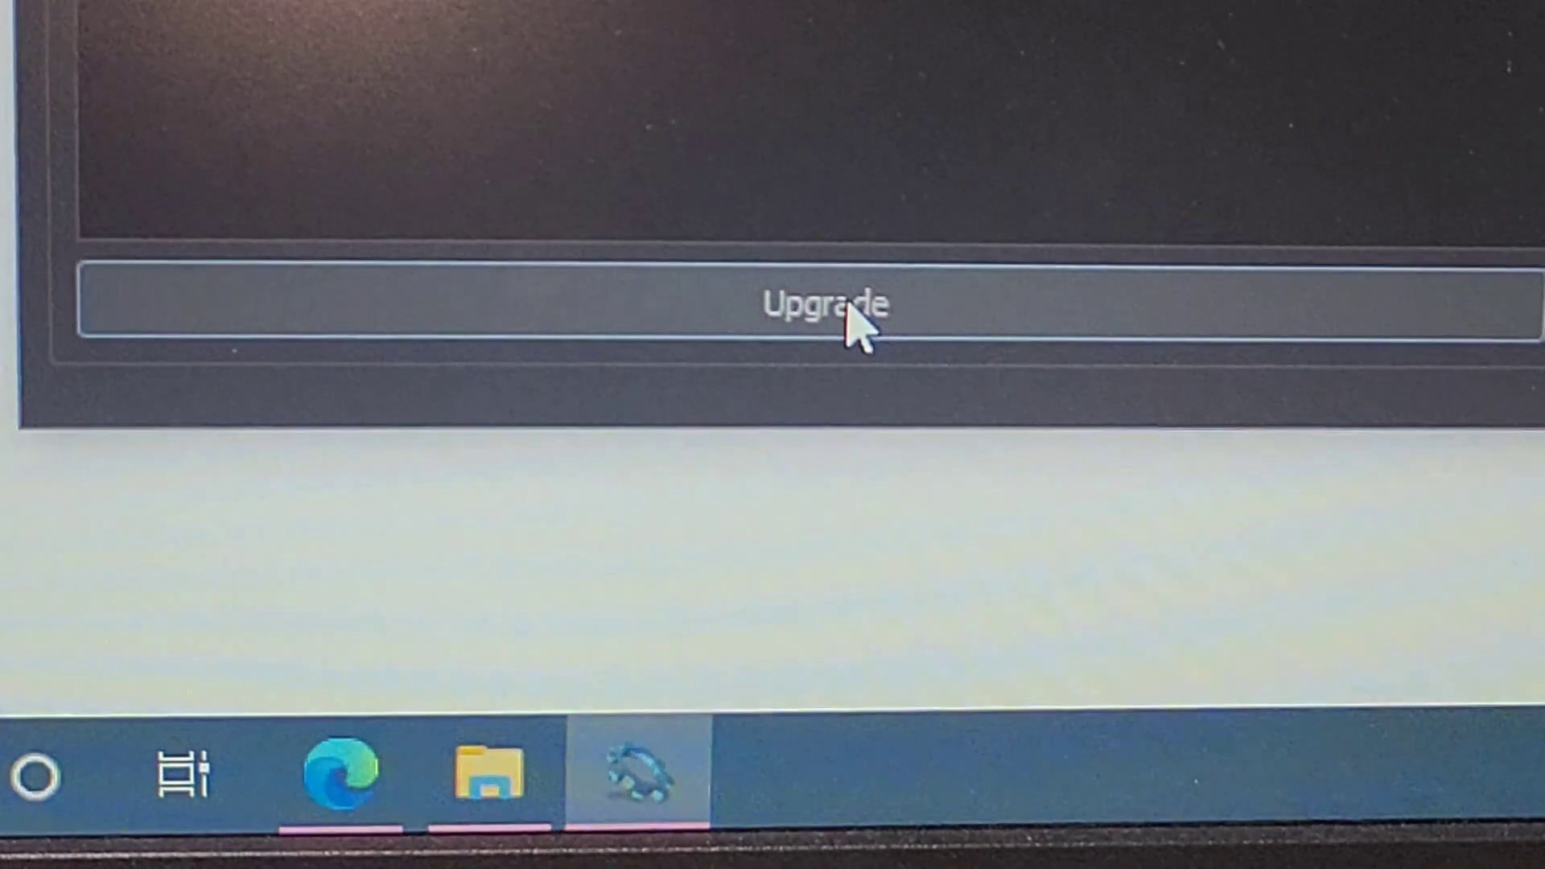
- Run the Upgrade and wait for 'Update complete' after about 7 seconds
left_click(826, 303)
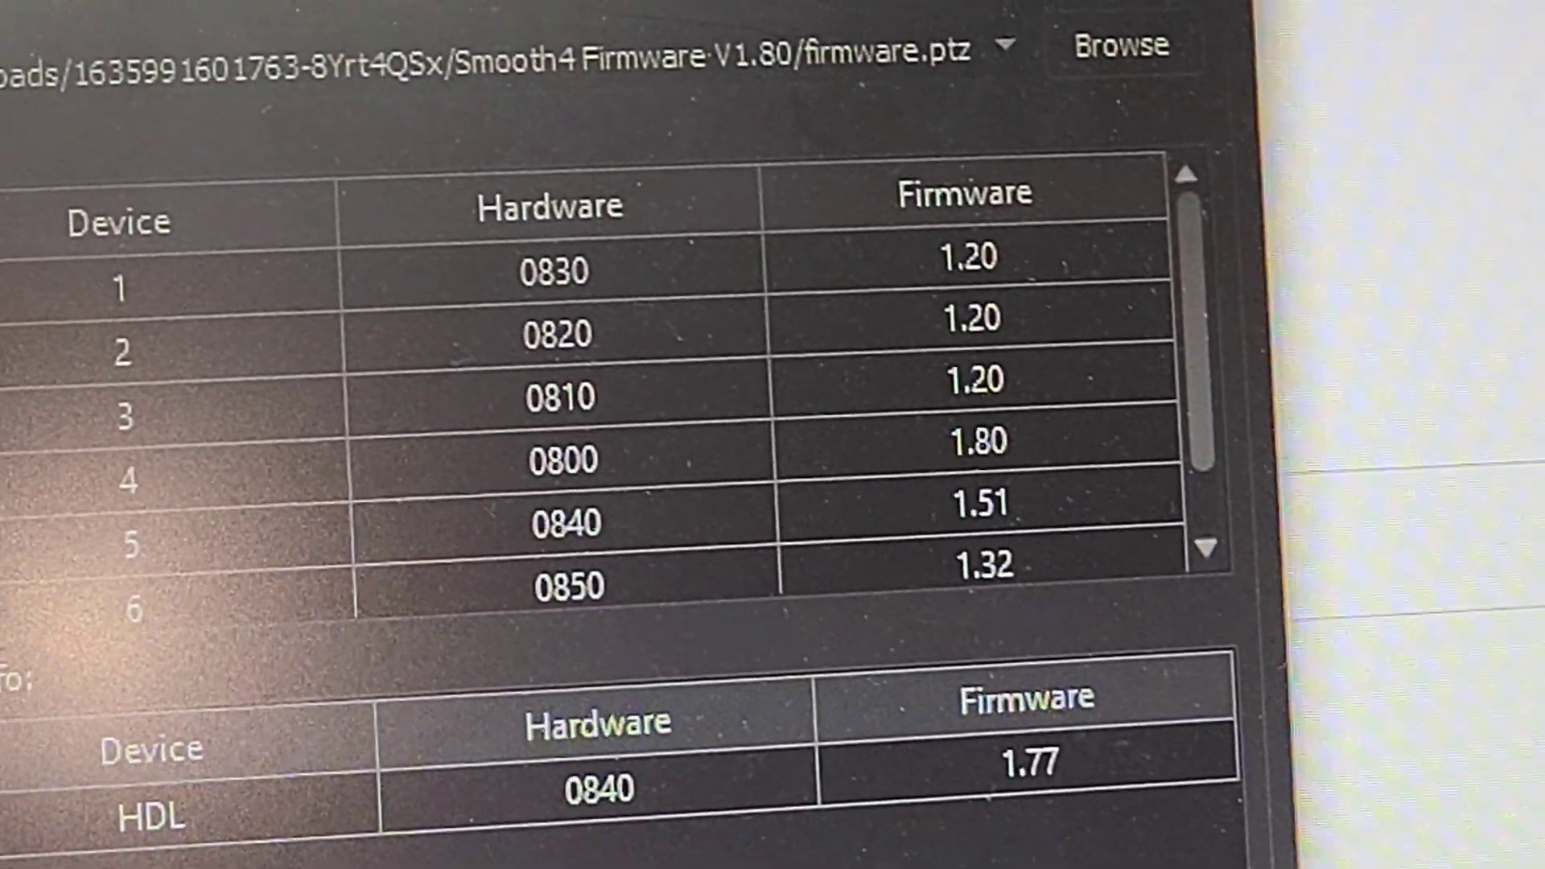
left_click(1035, 525)
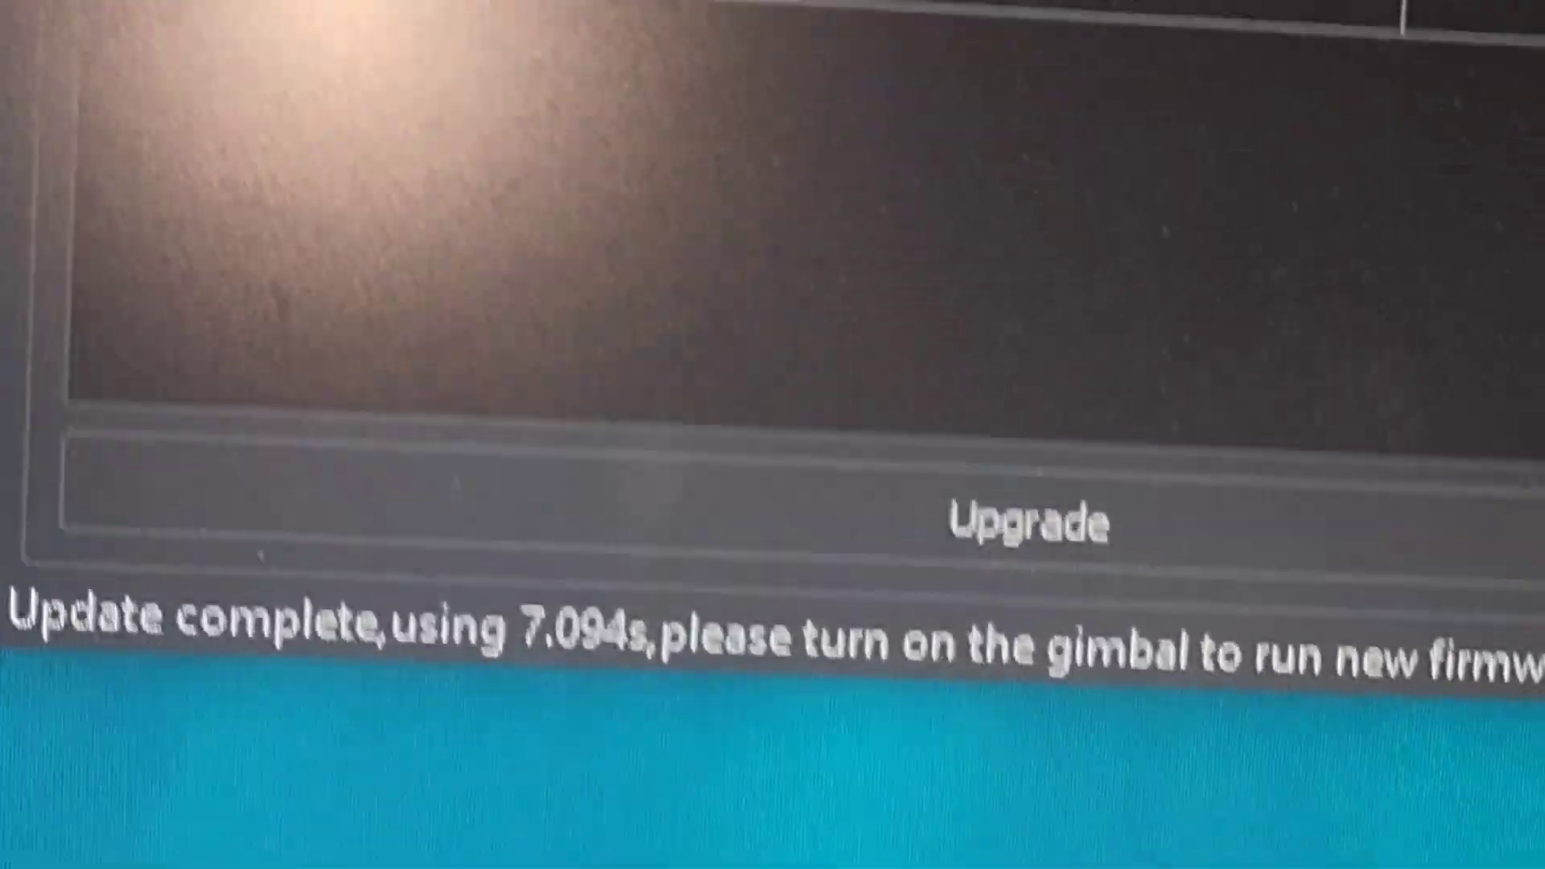